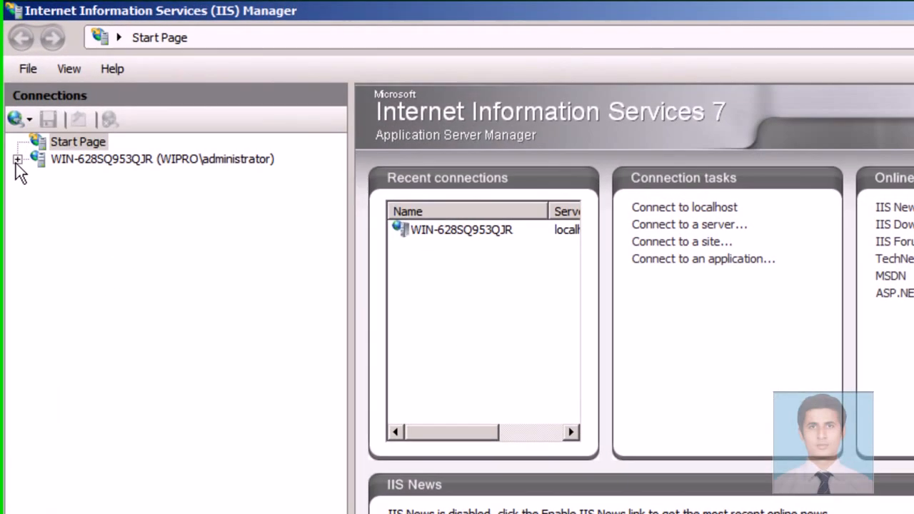
Step: Expand the server's Sites and bring up the Default Web Site's management actions
click(78, 141)
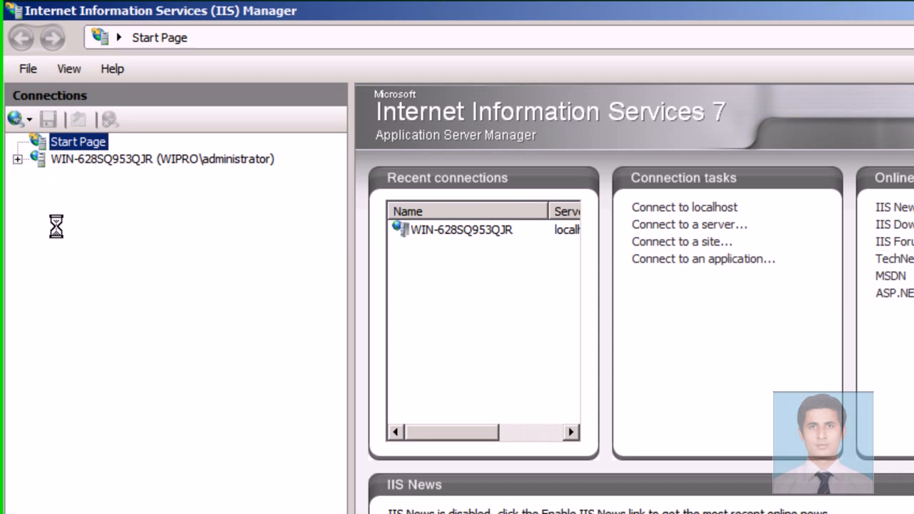
click(162, 159)
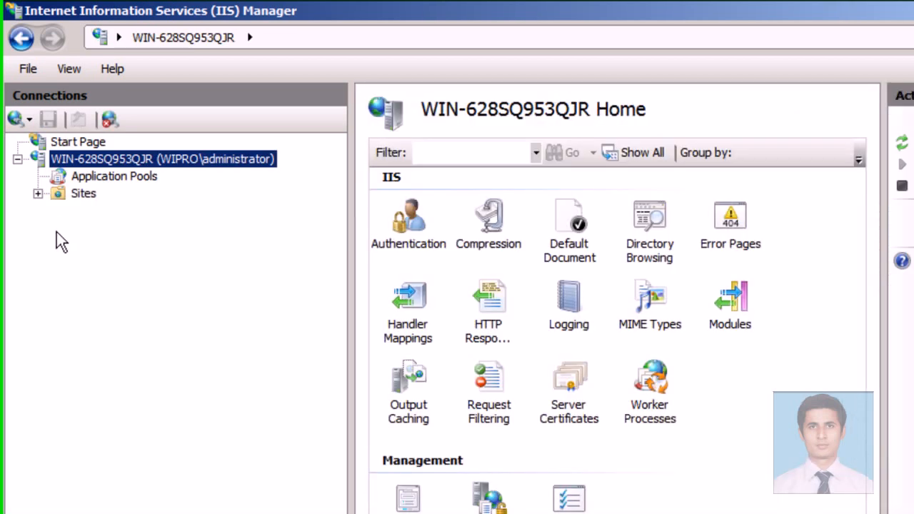
click(84, 193)
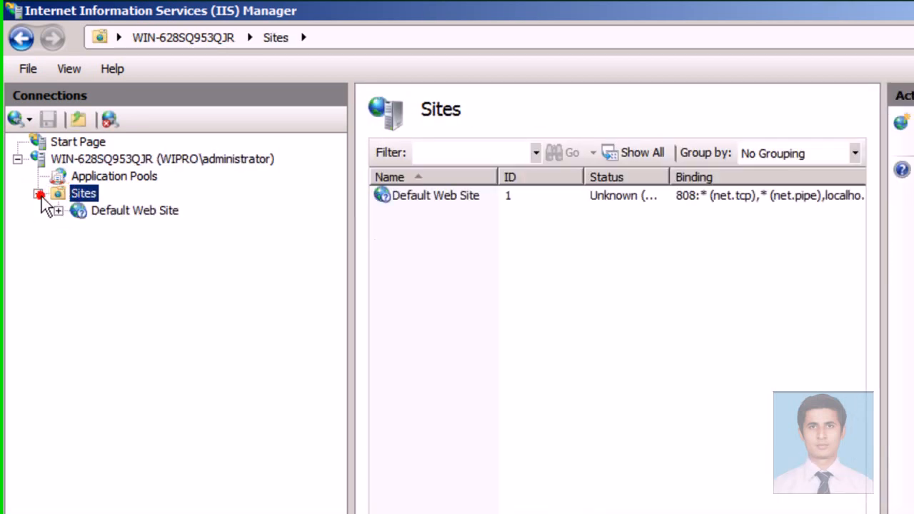
right_click(134, 210)
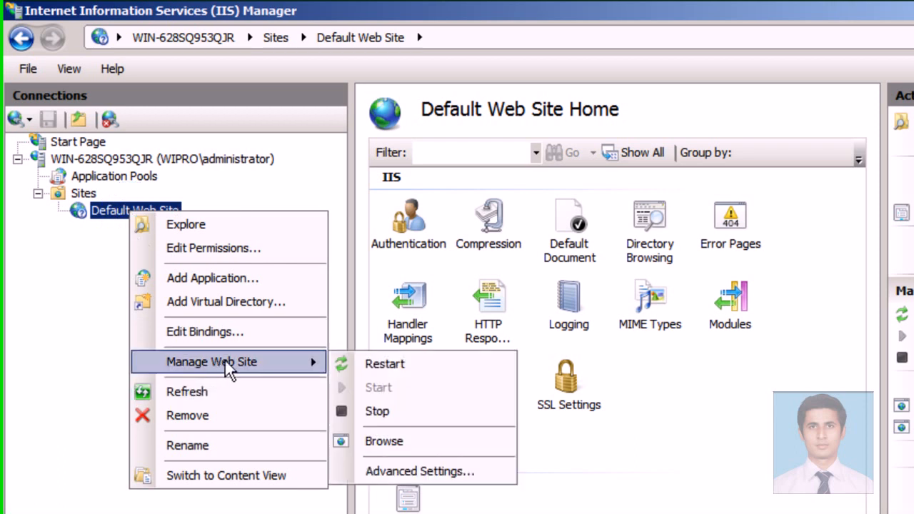
mouse_move(384, 441)
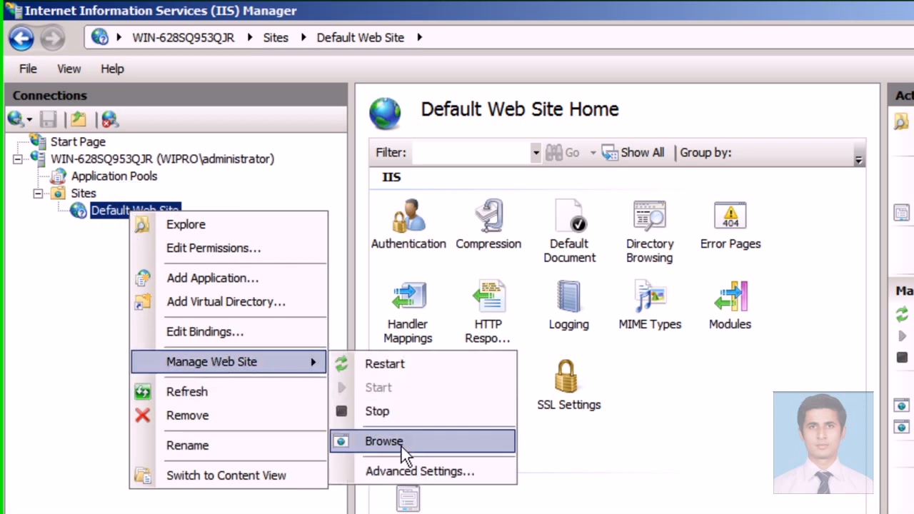
Step: Browse the Default Web Site to see the IIS7 welcome page at localhost, then close IE
click(383, 441)
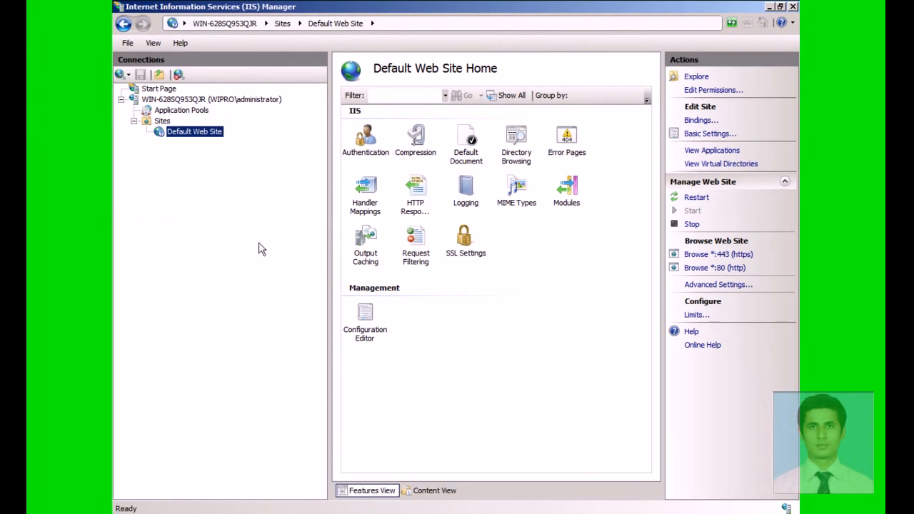
click(714, 268)
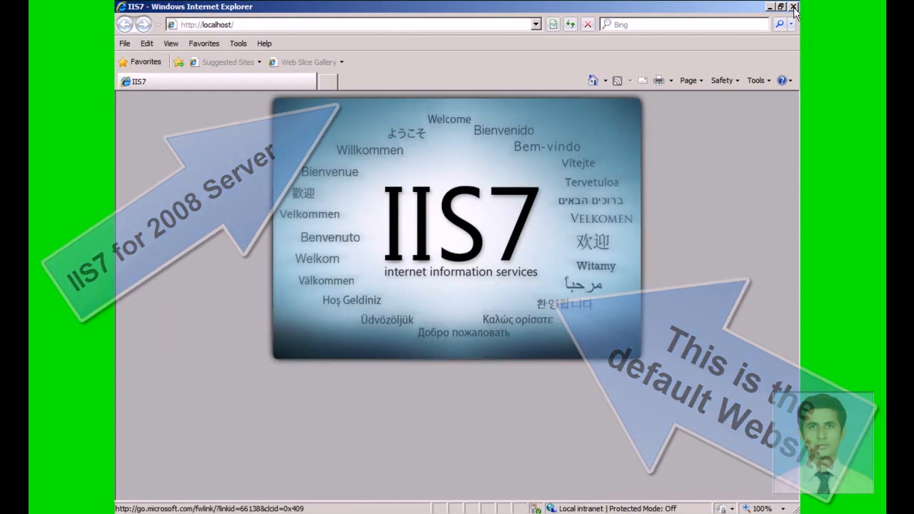
click(794, 7)
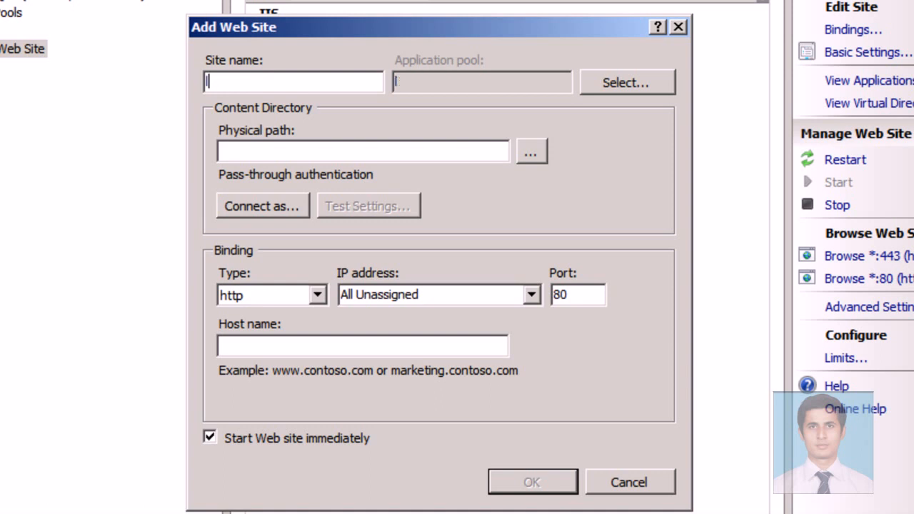
mouse_move(357, 7)
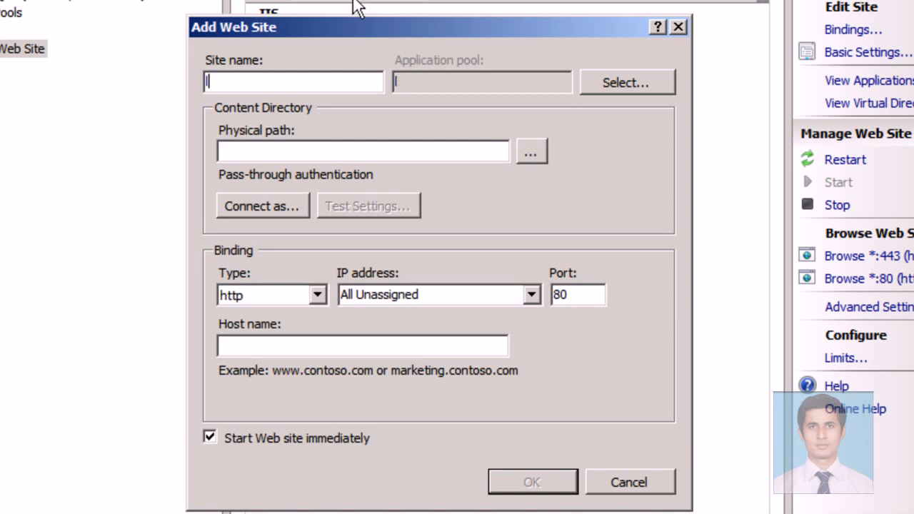
Step: Create site learningzone serving C:\inetpub\wwwroot bound to 192.168.10.50 on port 80
text(learning)
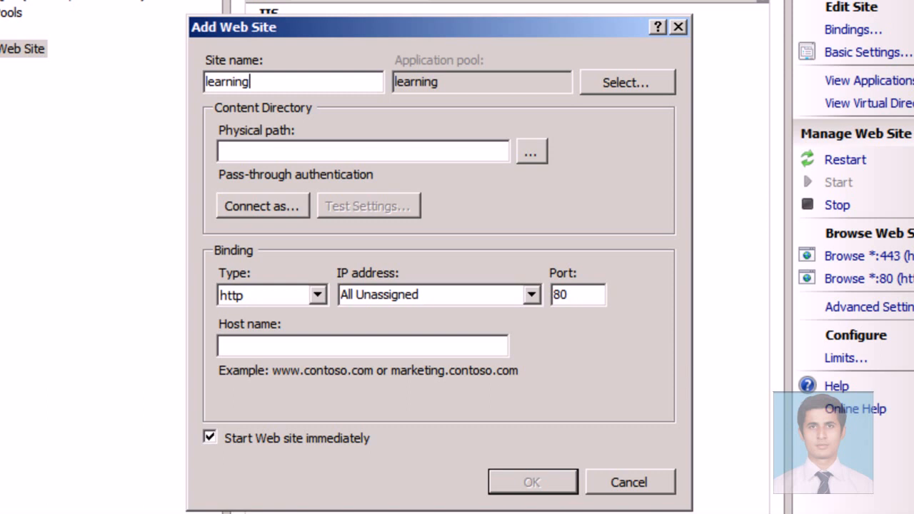
text(zone)
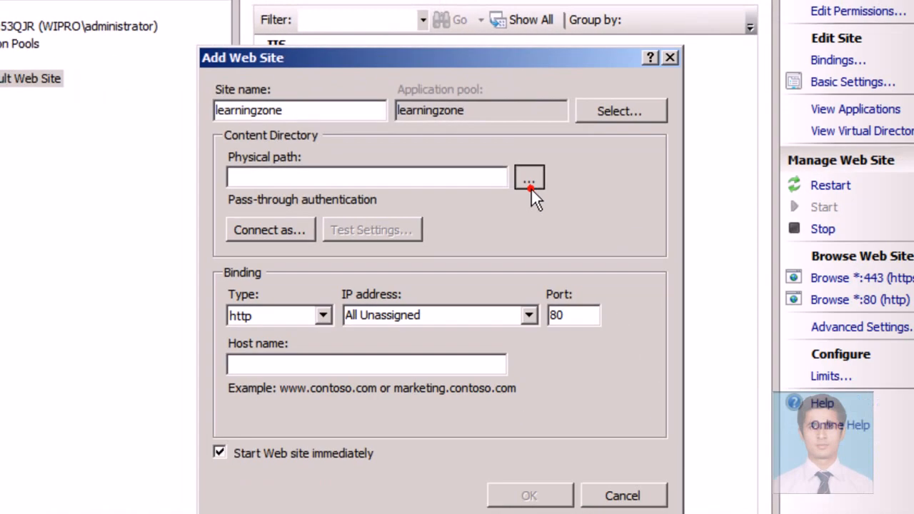
click(530, 177)
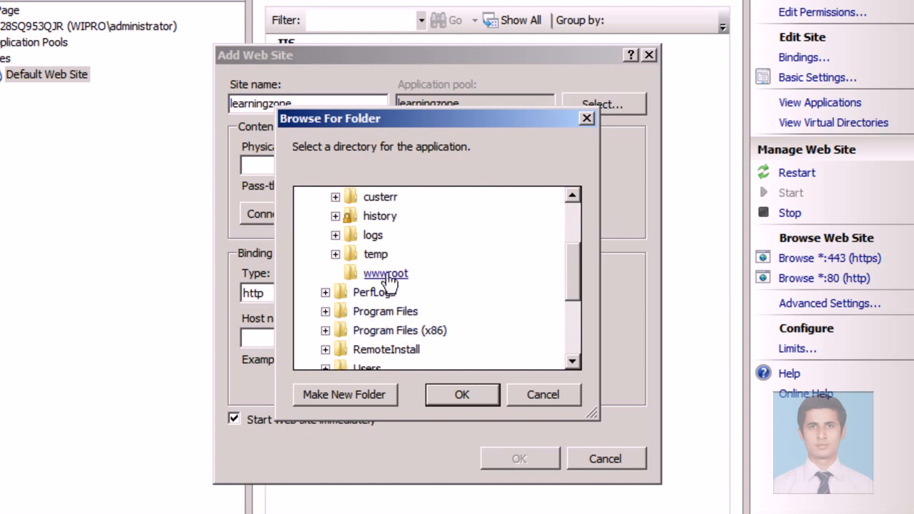
click(462, 395)
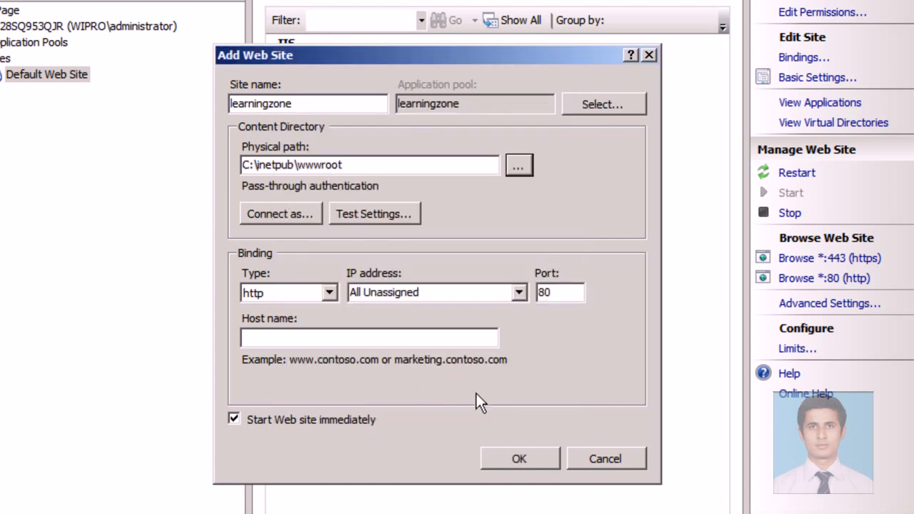
click(519, 459)
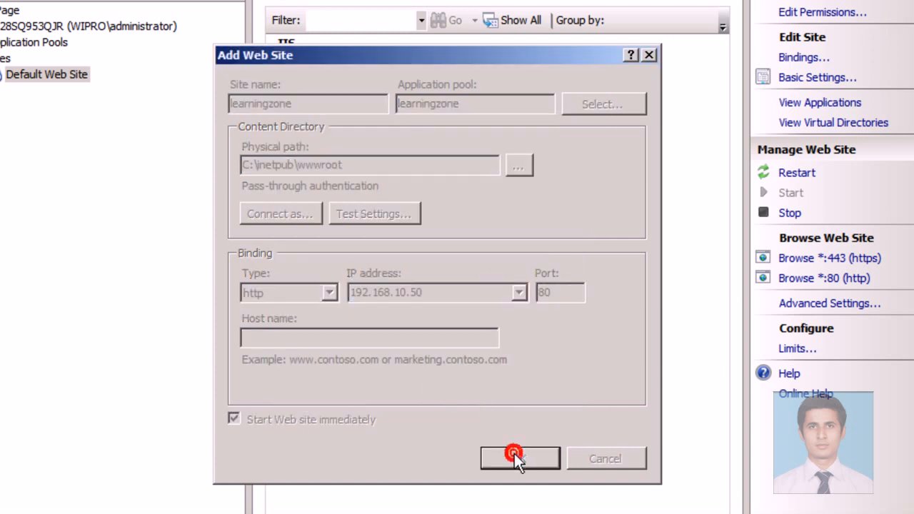
click(520, 459)
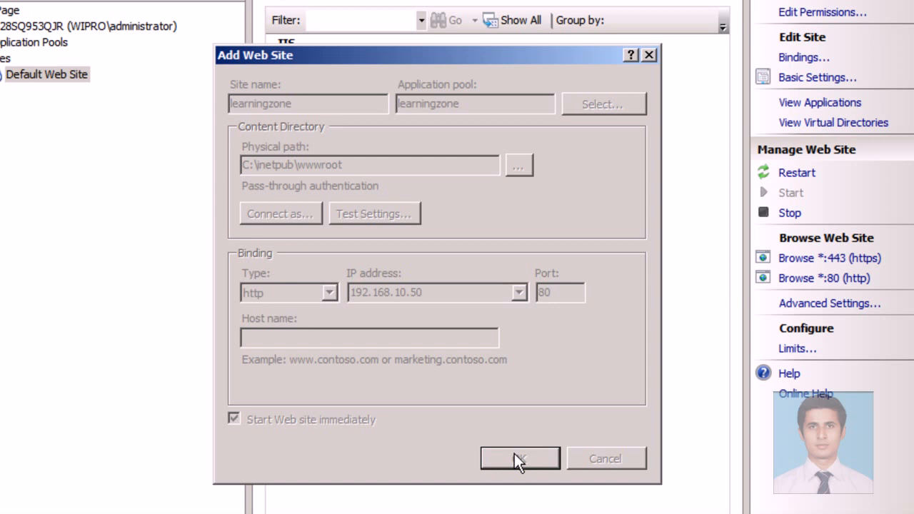
Step: Show the new learningzone site's Home features page
click(520, 458)
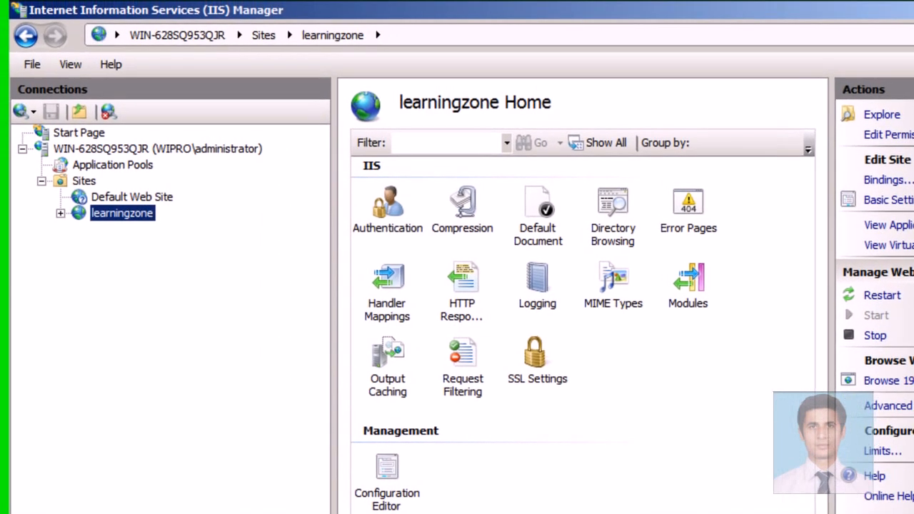
mouse_move(537, 215)
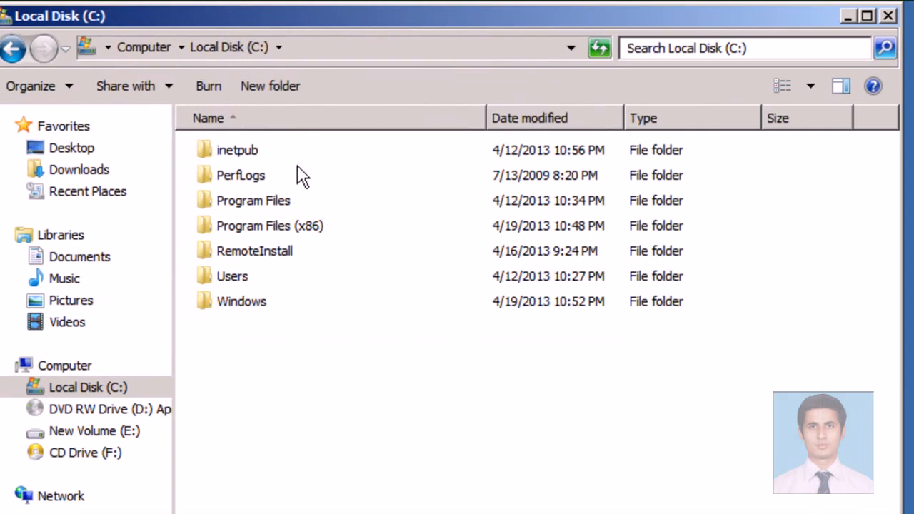
Step: Preview learning.html from C:\inetpub\wwwroot, the yellow Learning Zone welcome page
double_click(237, 150)
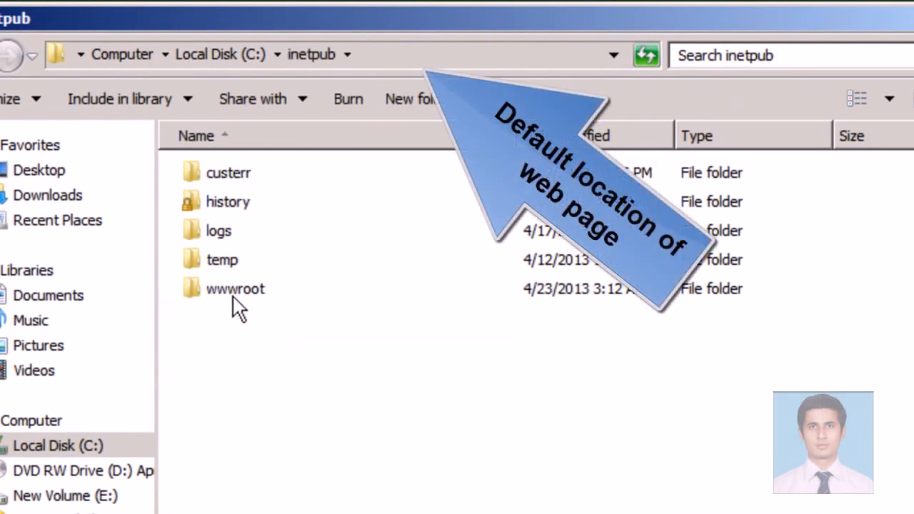
double_click(235, 289)
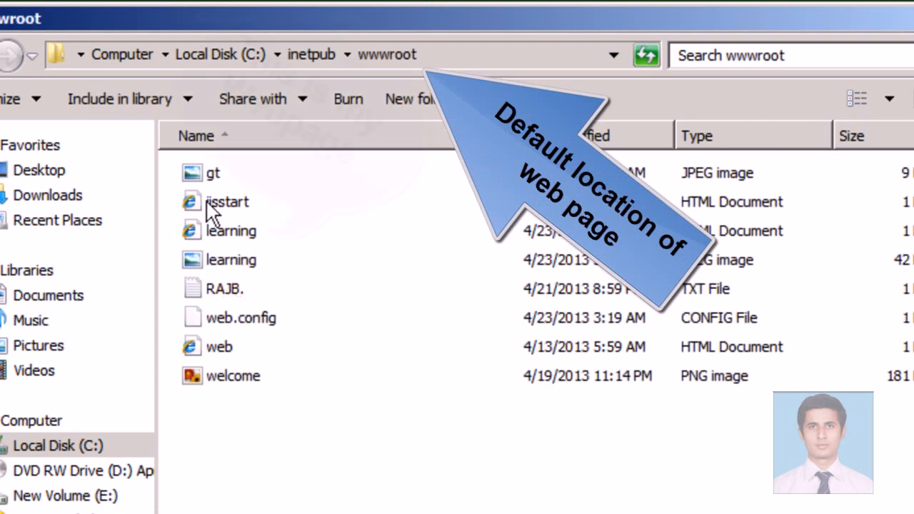
click(230, 230)
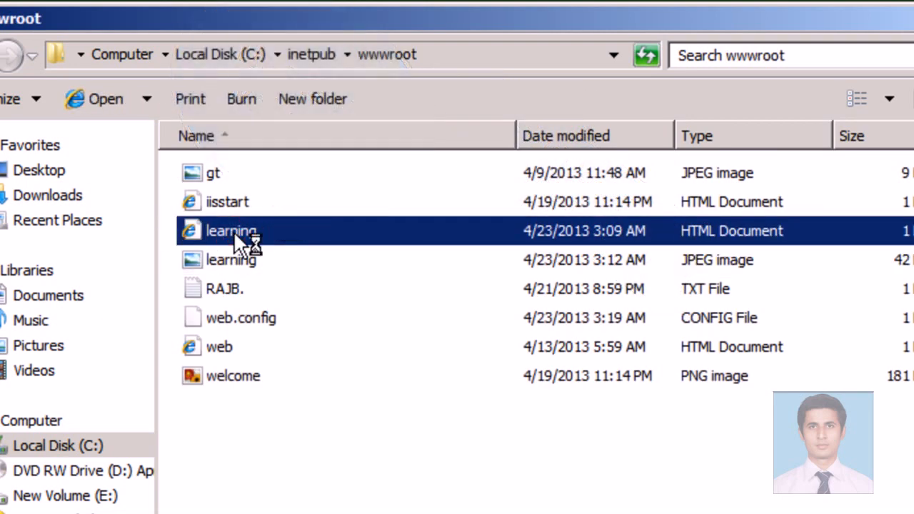
double_click(230, 230)
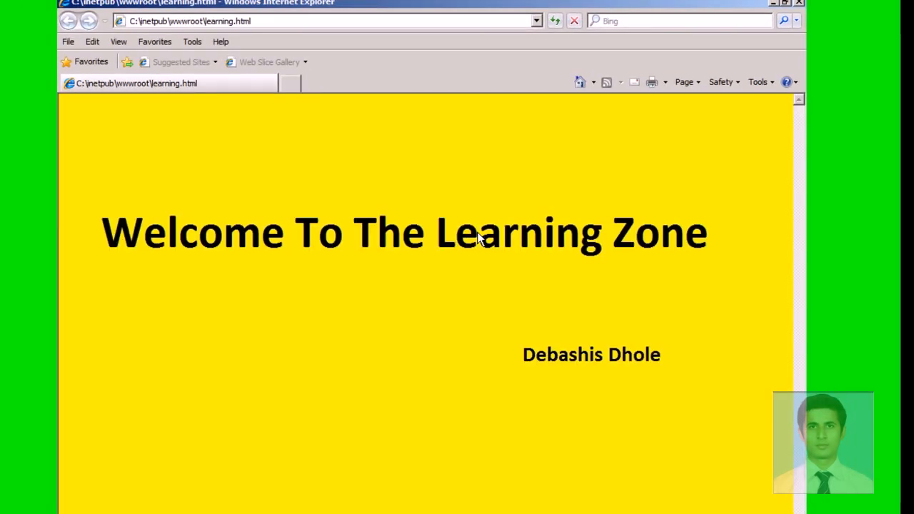
Step: Close the learning.html preview and the wwwroot folder window
click(321, 20)
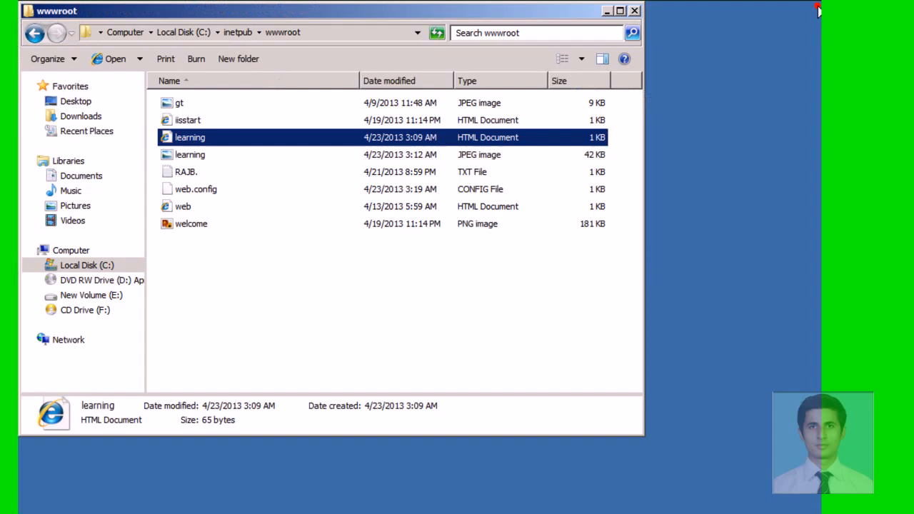
click(393, 300)
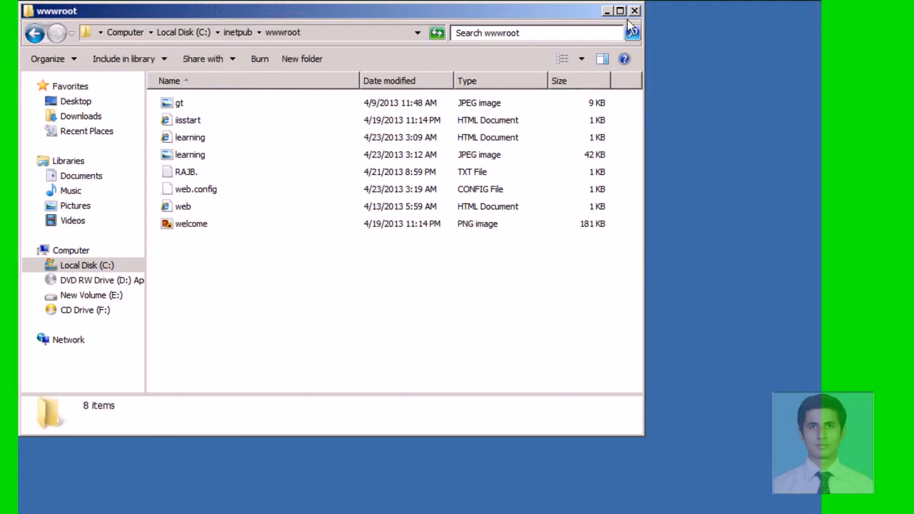
click(621, 10)
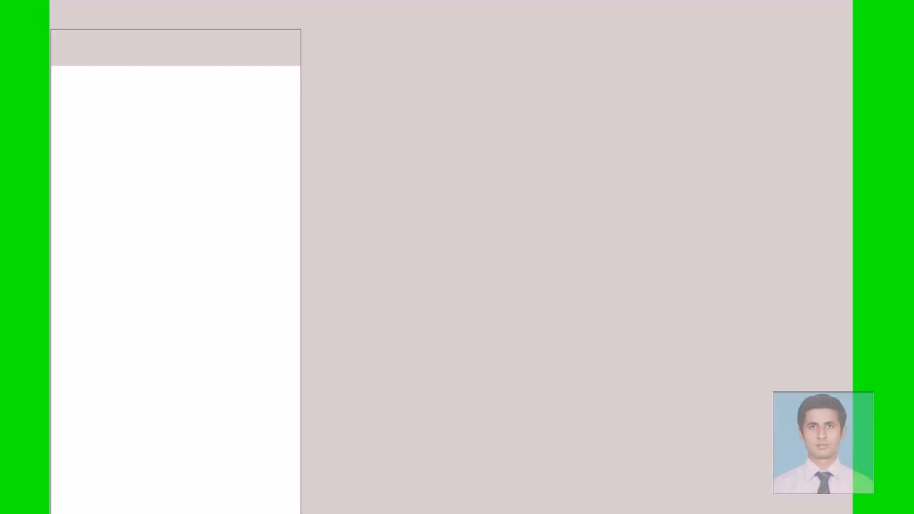
Step: Add learning.html as a default document for the learningzone site
click(138, 135)
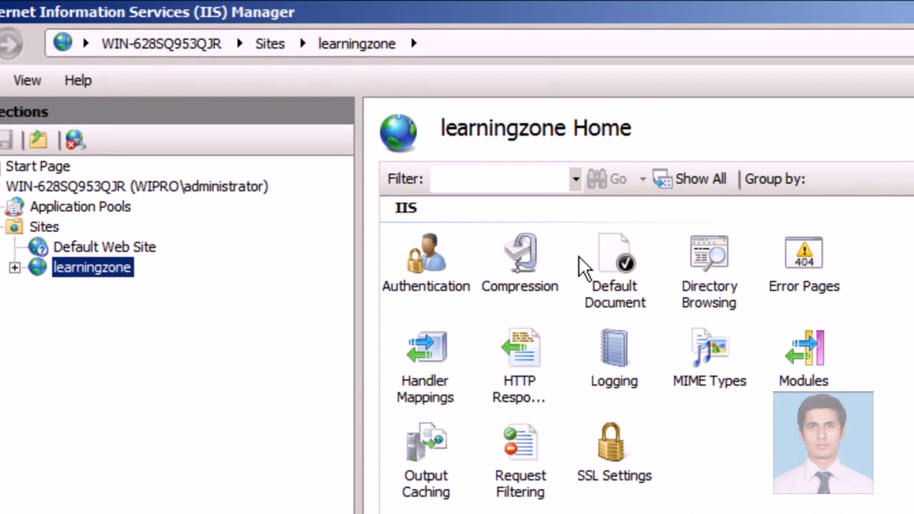
double_click(615, 261)
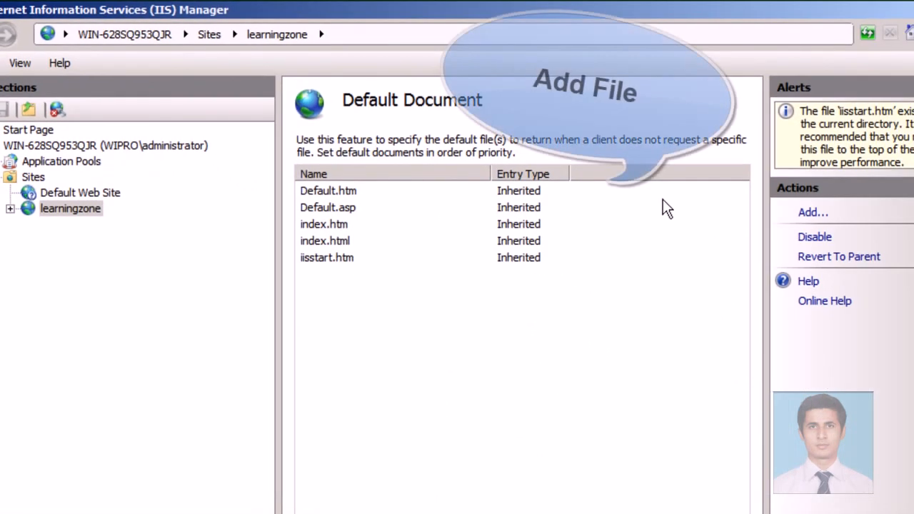
click(813, 212)
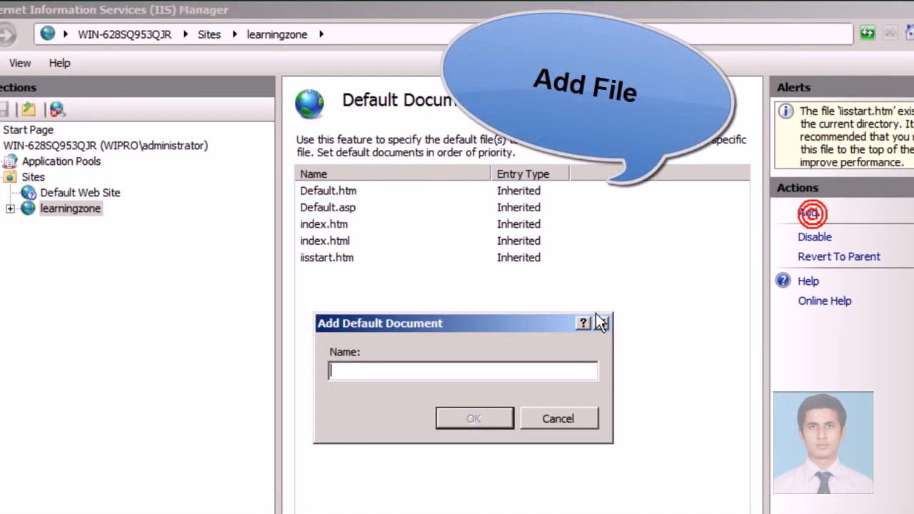
text(lear)
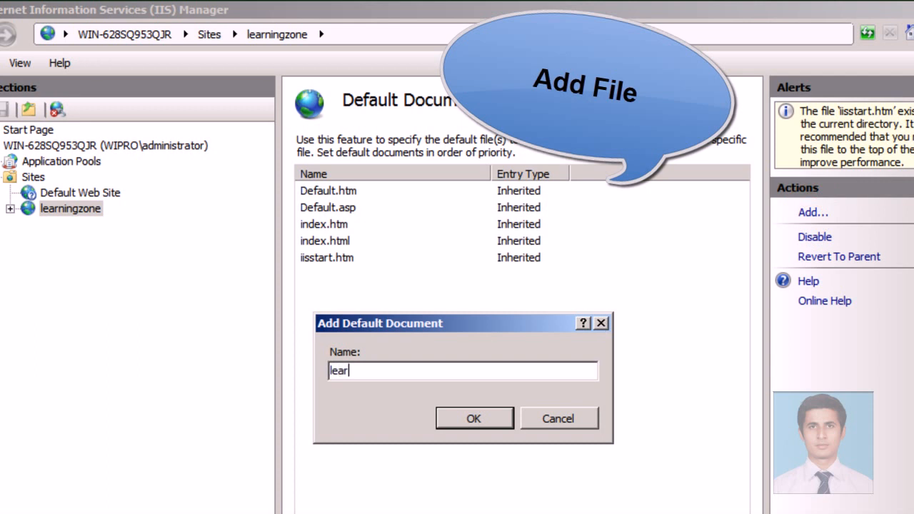
text(ning)
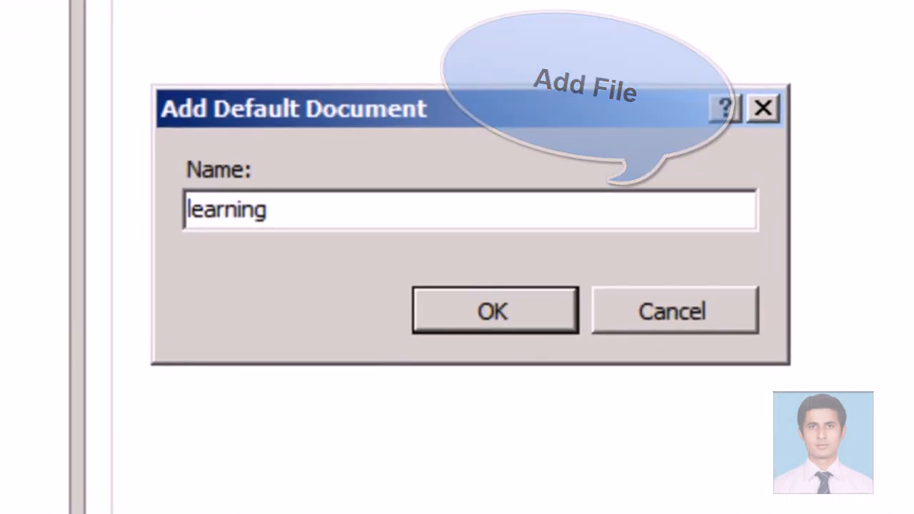
text(.html)
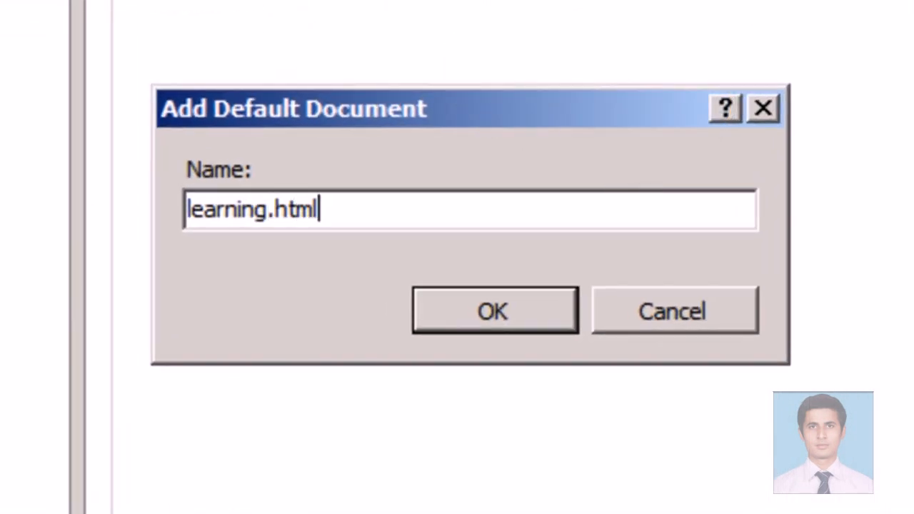
click(493, 310)
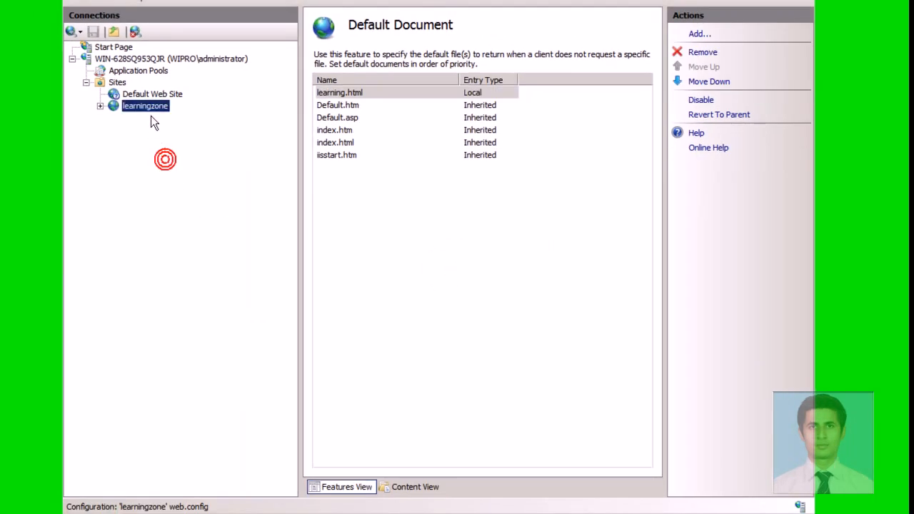
click(145, 105)
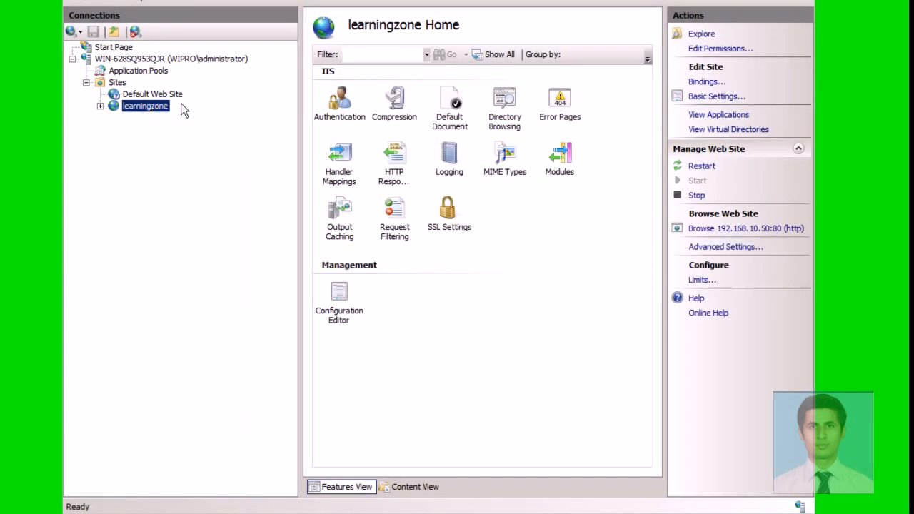
mouse_move(547, 208)
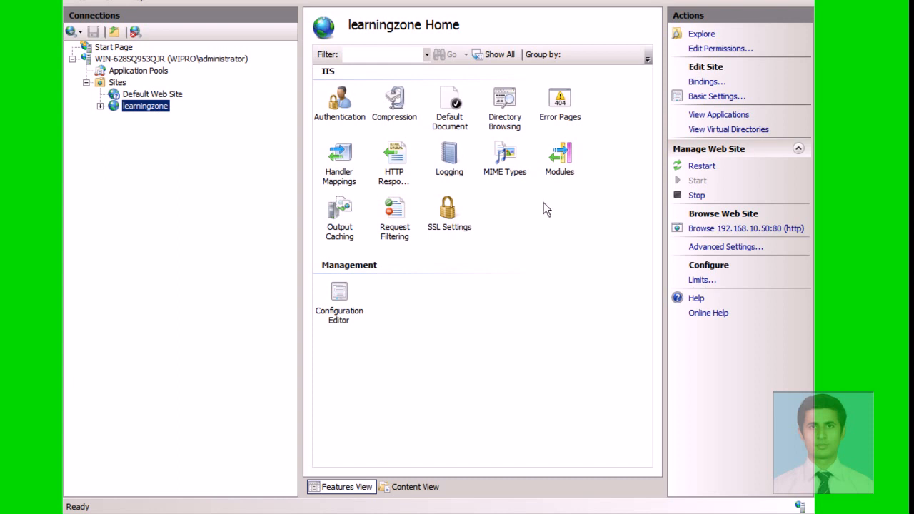
click(746, 228)
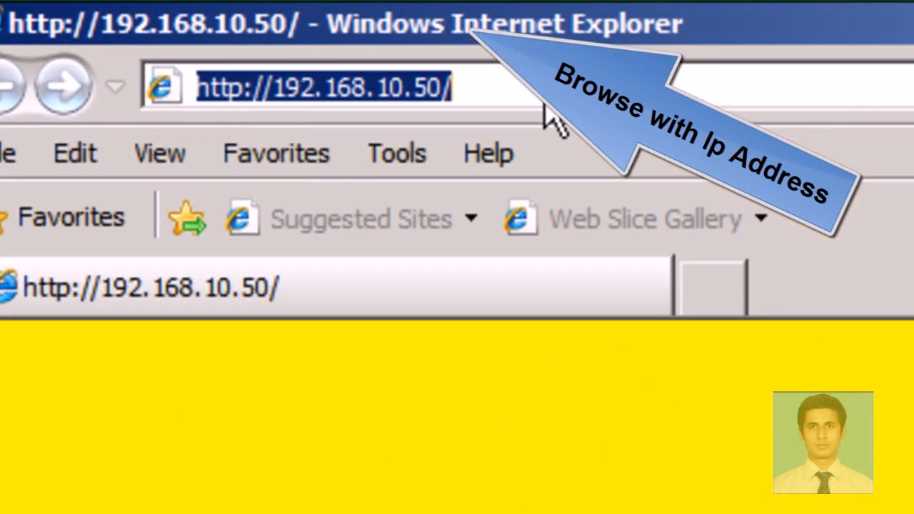
key(Return)
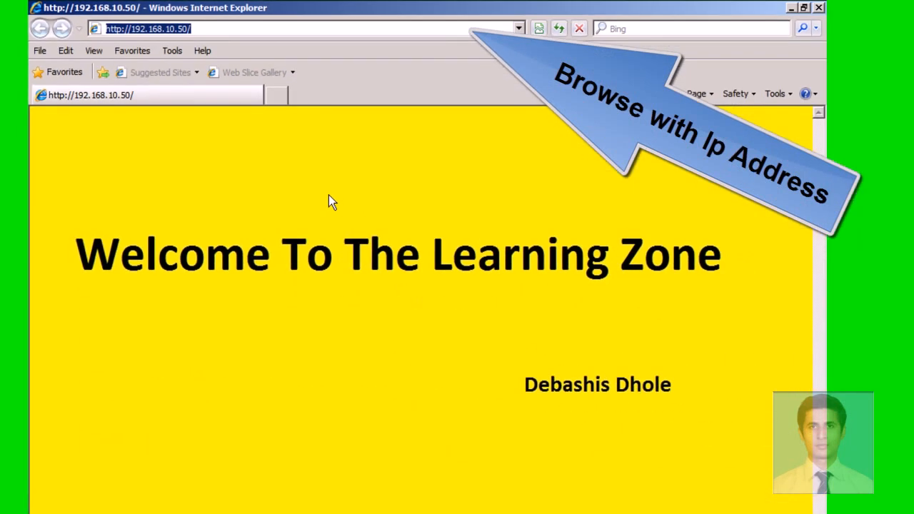
mouse_move(312, 176)
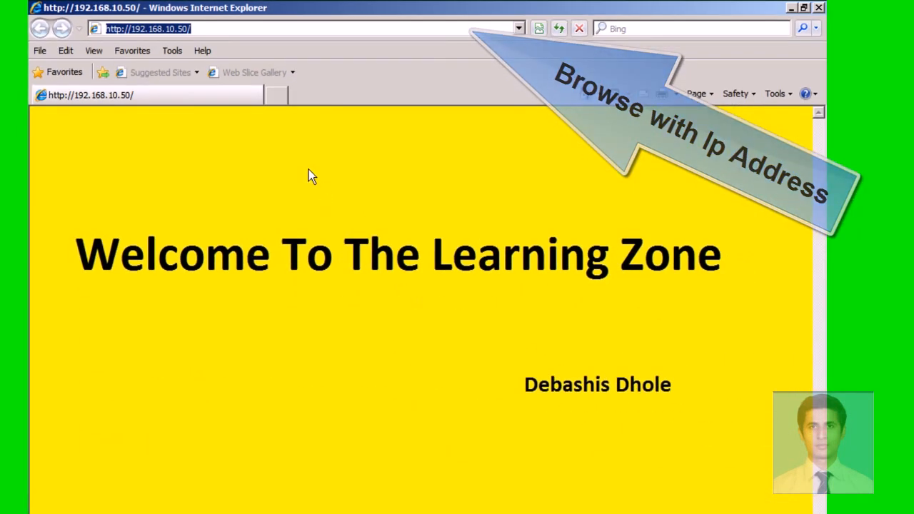
text(ht)
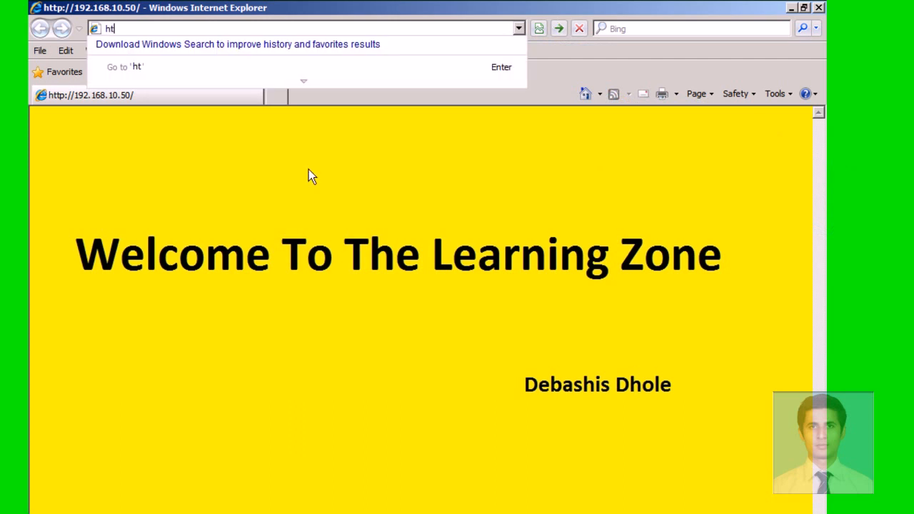
text(tp)
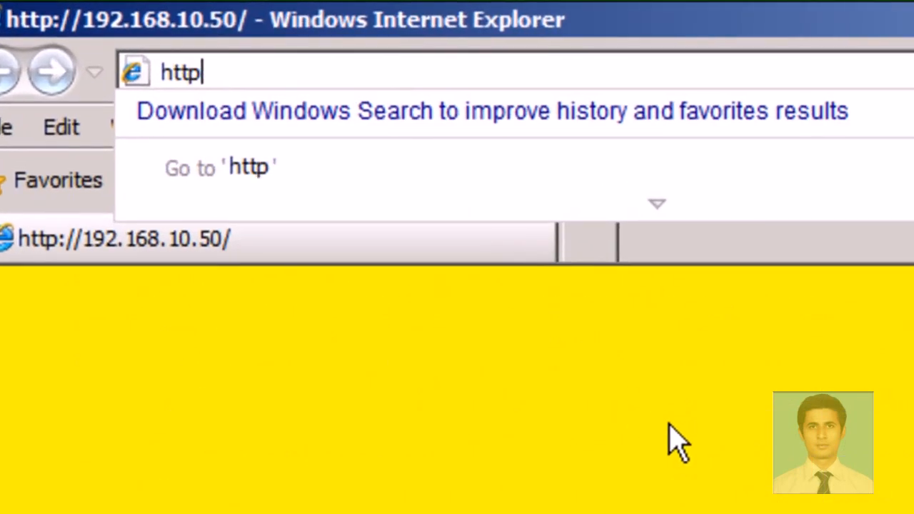
text(://)
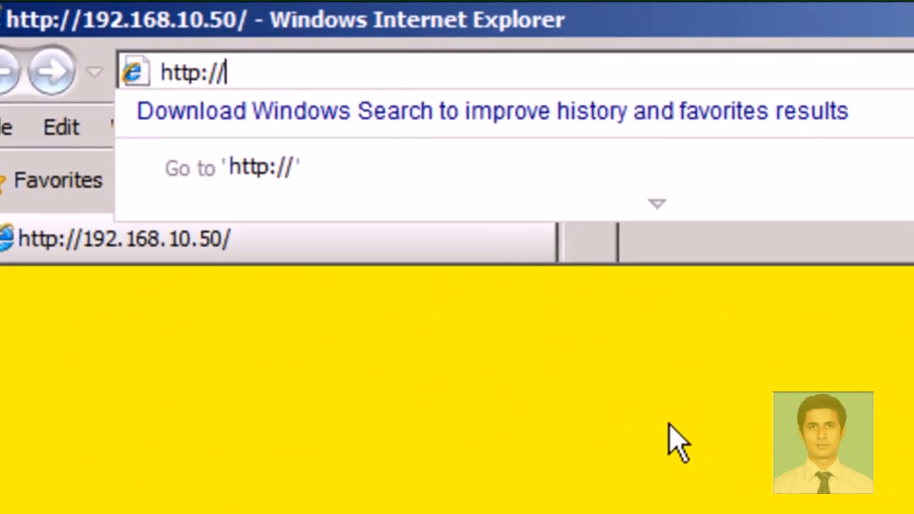
text(learn)
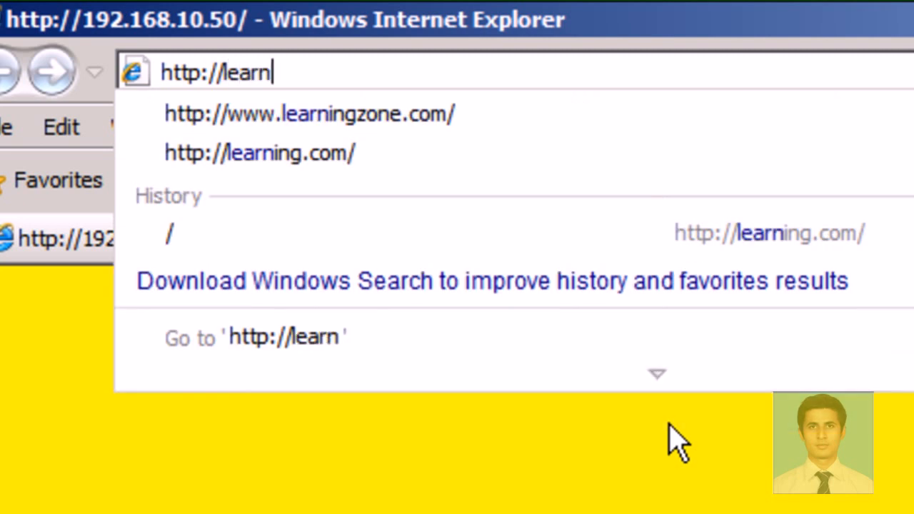
text(ing.)
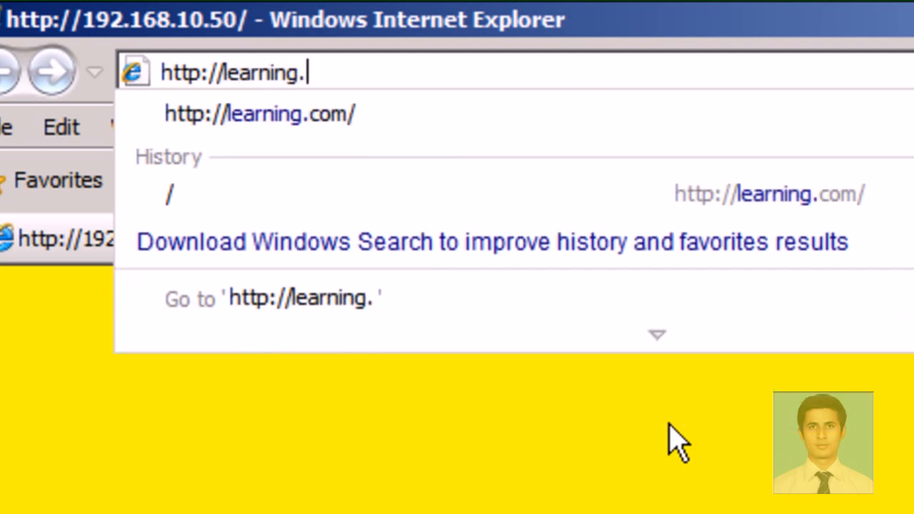
click(259, 112)
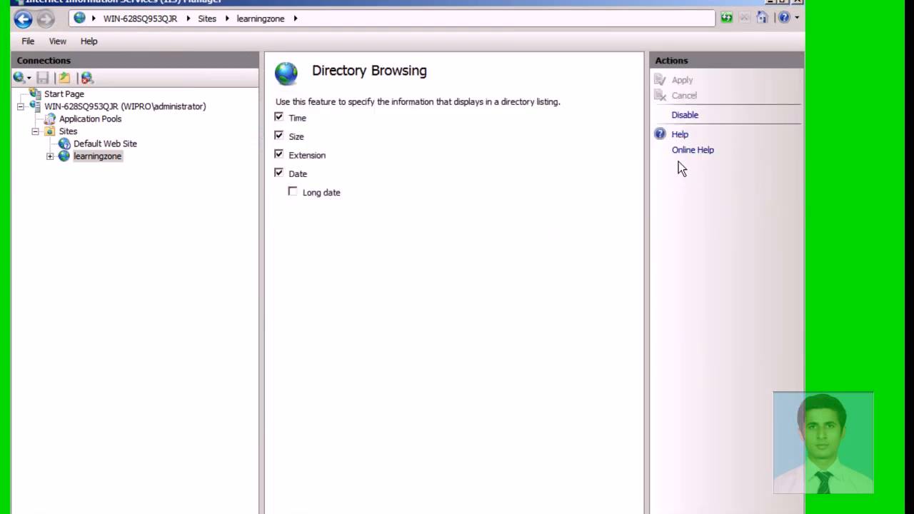
mouse_move(303, 275)
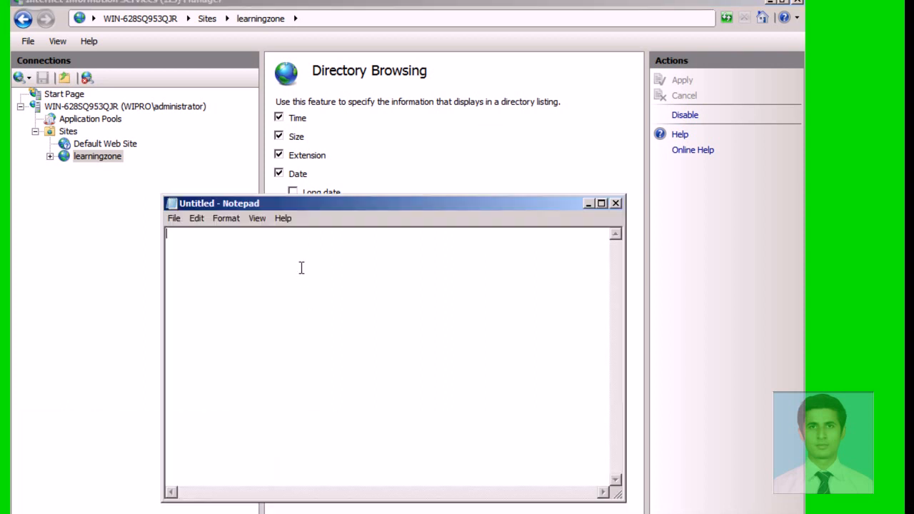
Step: Open the hosts file from C:\Windows\System32\drivers\etc, showing All Files
click(193, 245)
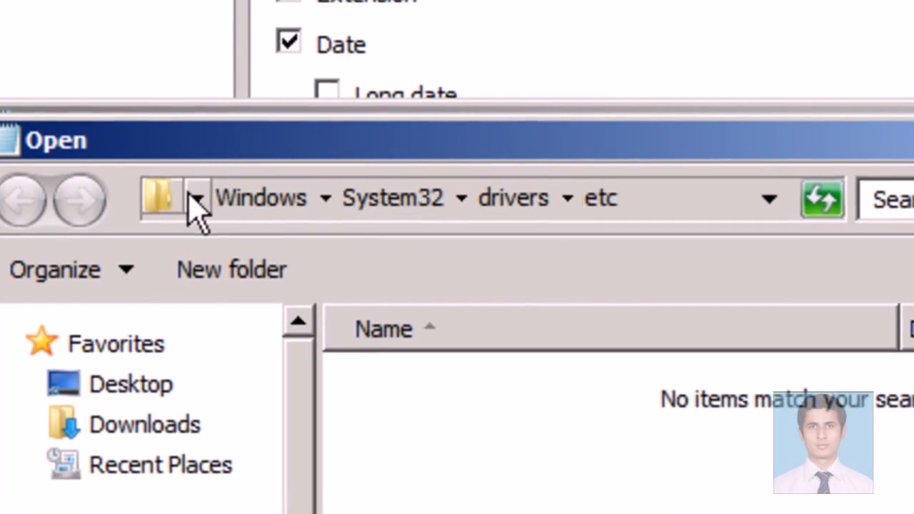
click(556, 454)
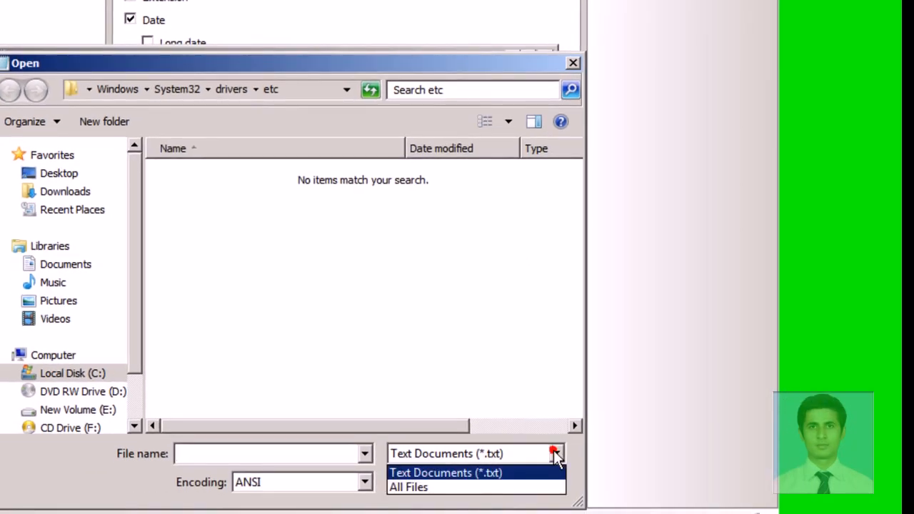
click(409, 486)
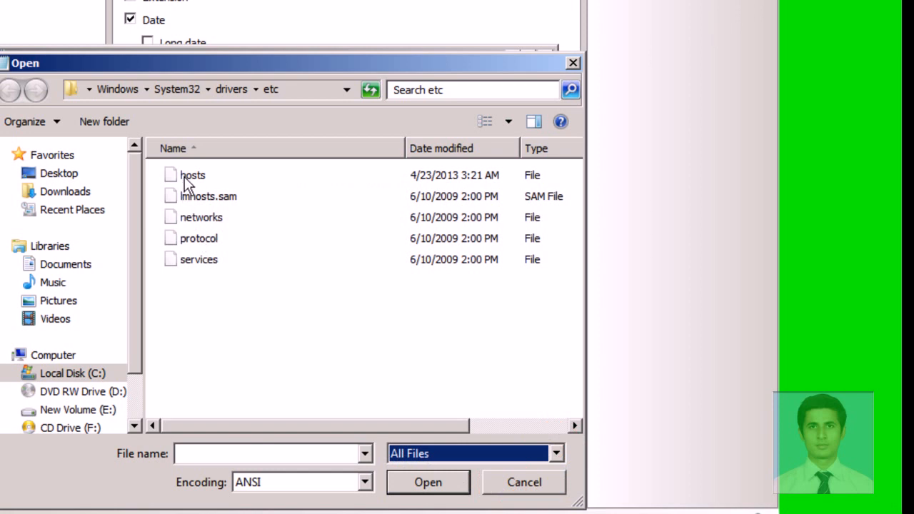
double_click(193, 175)
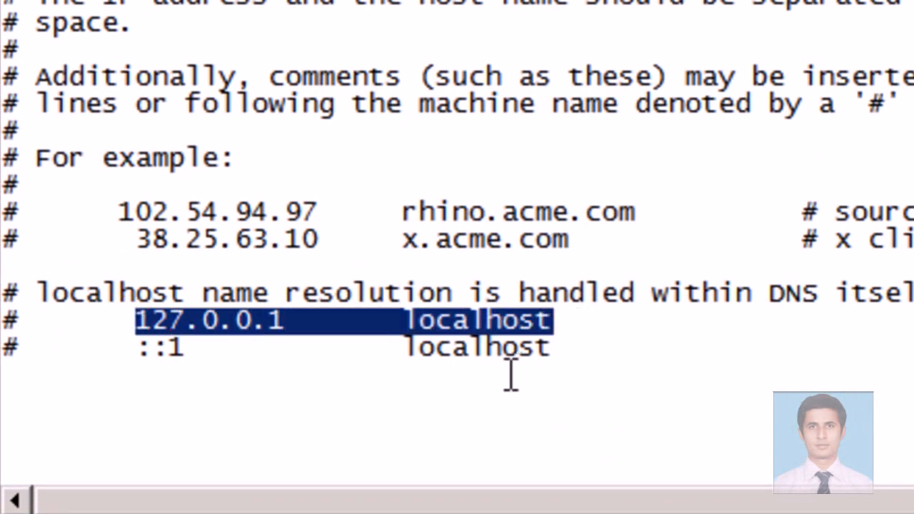
Step: Add a hosts line mapping 127.0.0.1 to learning.com
text(127.0.0.1	localhost)
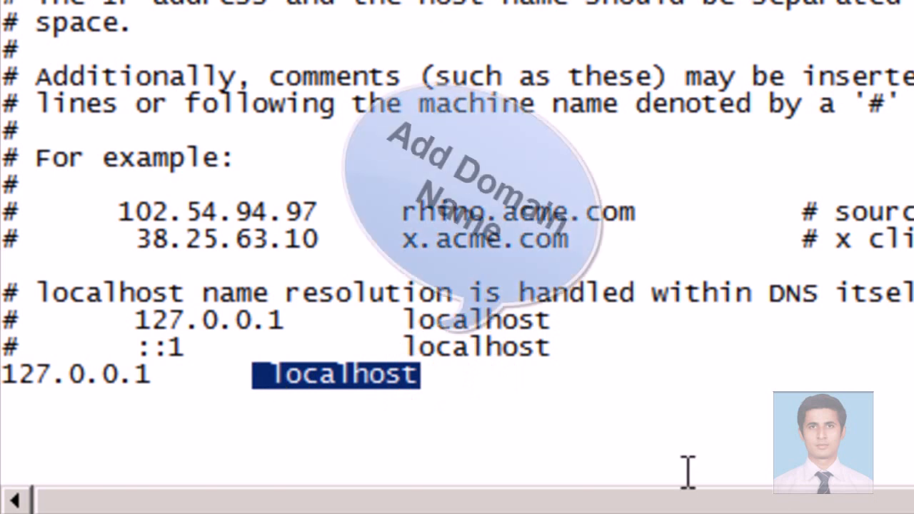
text(learni)
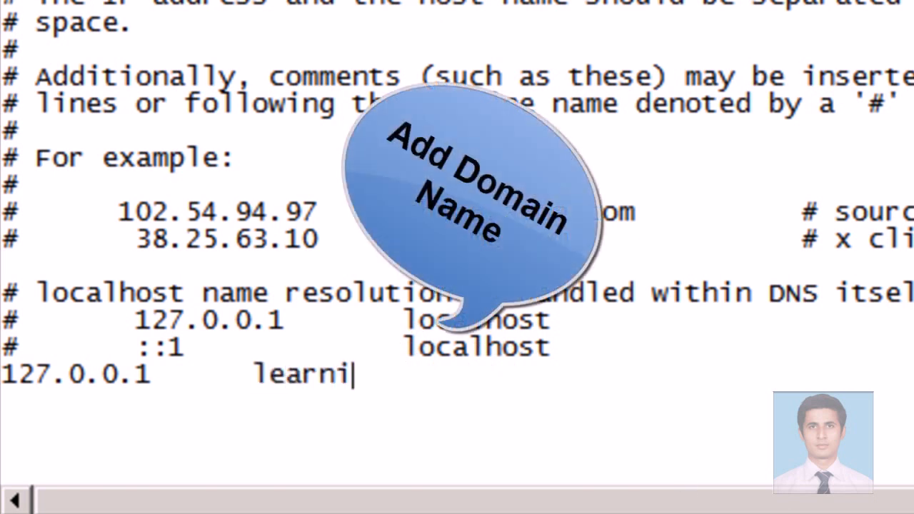
text(ng.com)
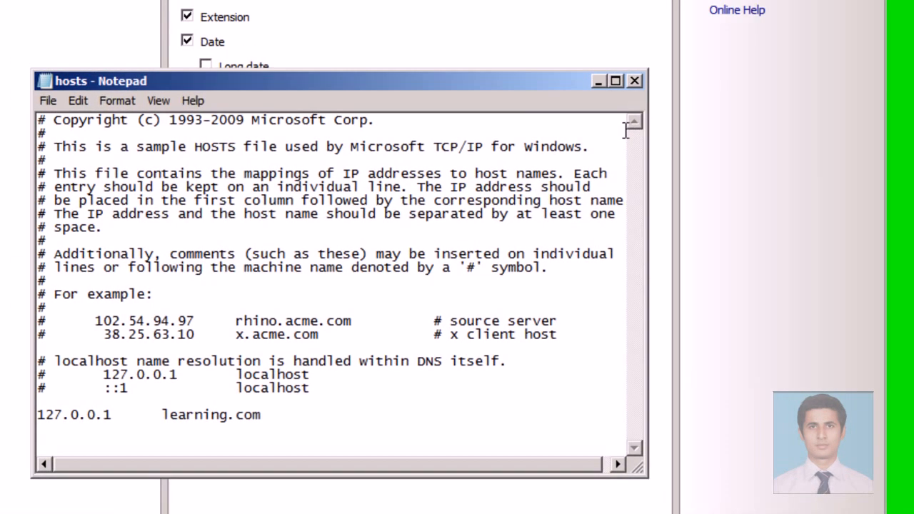
Step: Browse the learningzone site from IIS and start entering learning.com in IE's address bar
right_click(88, 151)
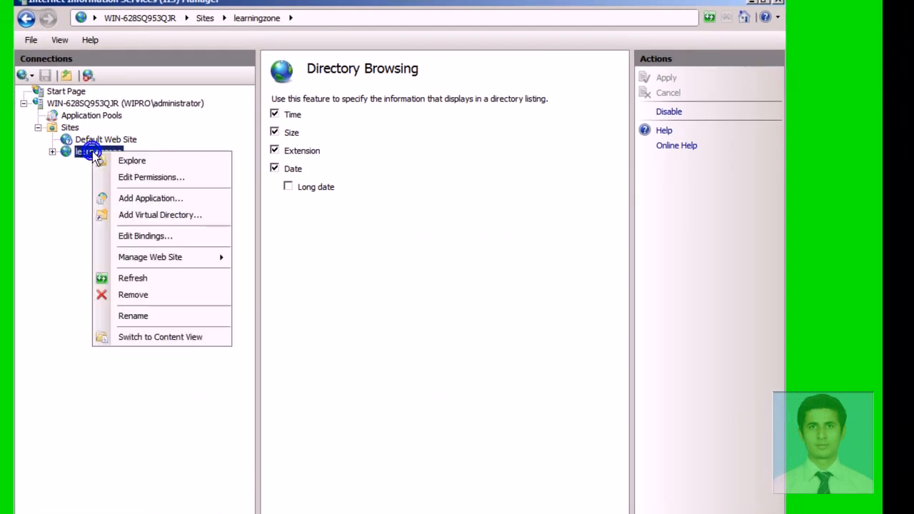
click(274, 310)
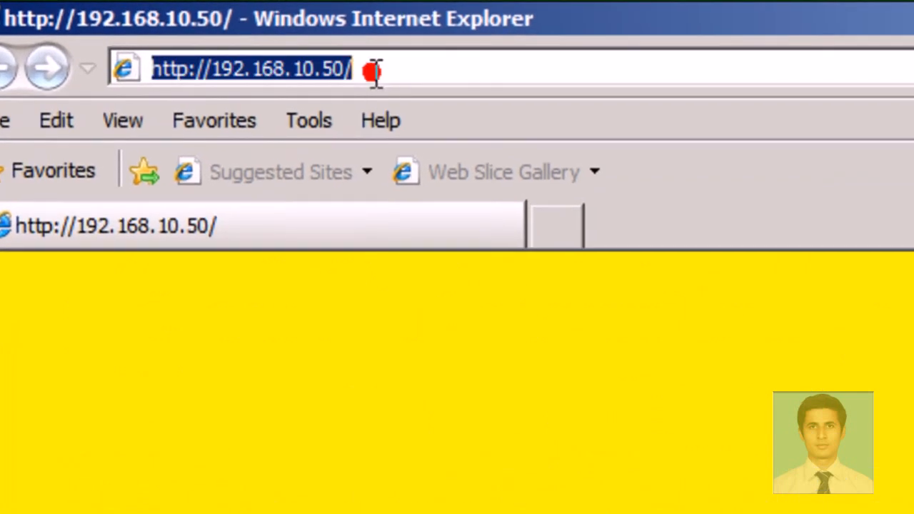
text(l)
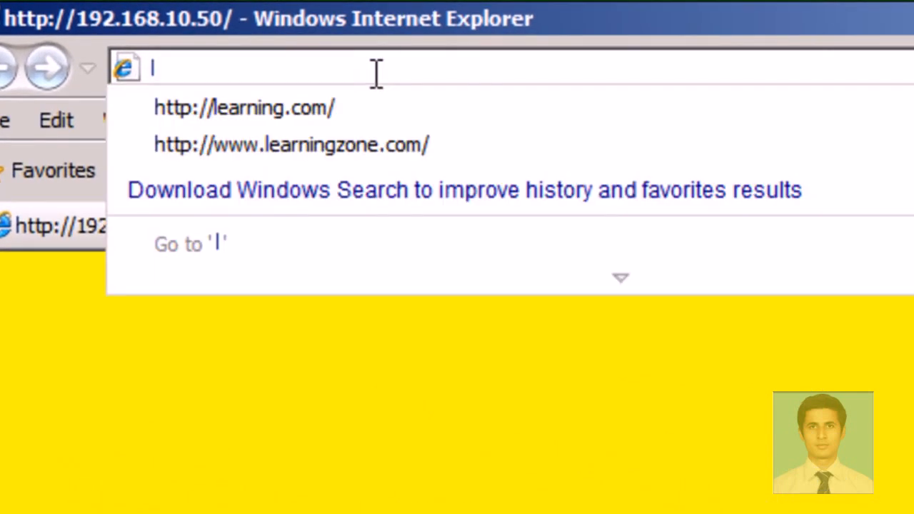